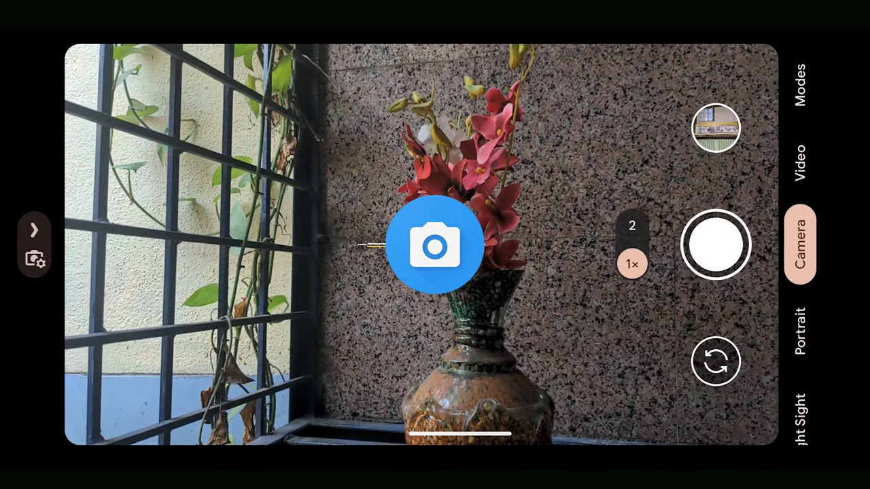
# Change Google Camera's photo ratio from 16:9 to Full image (4:3).
pyautogui.click(715, 245)
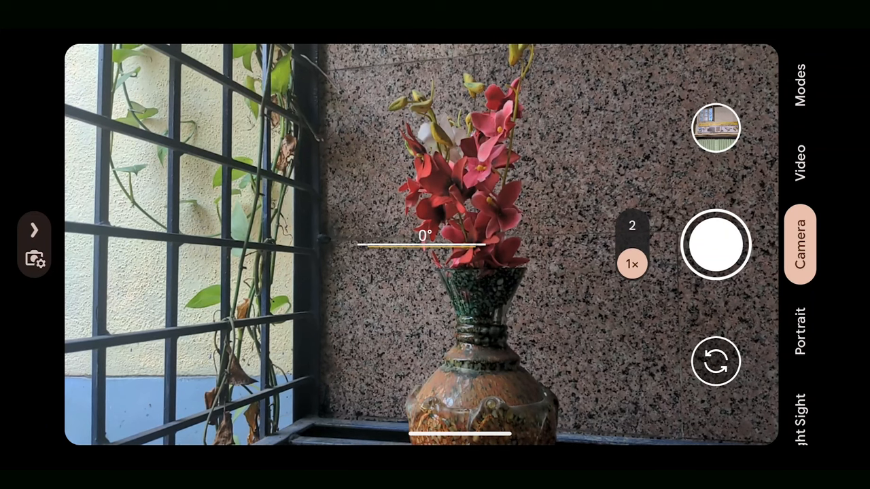
pyautogui.click(34, 229)
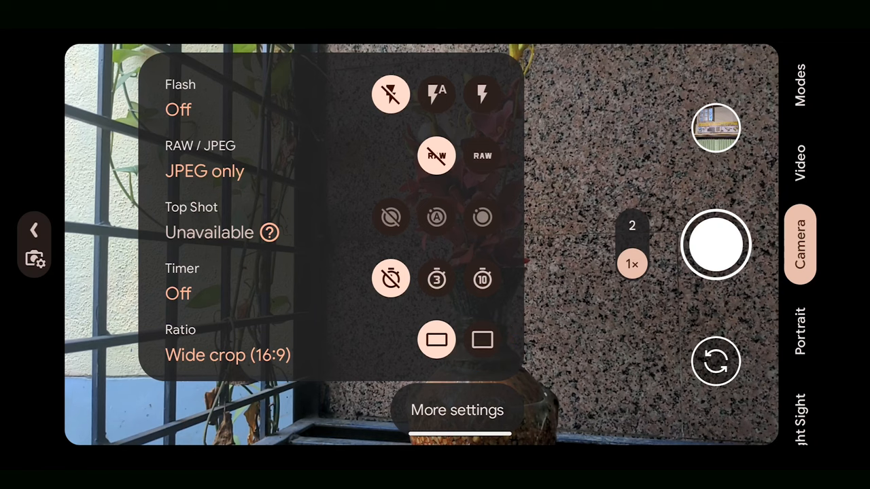
pyautogui.click(482, 339)
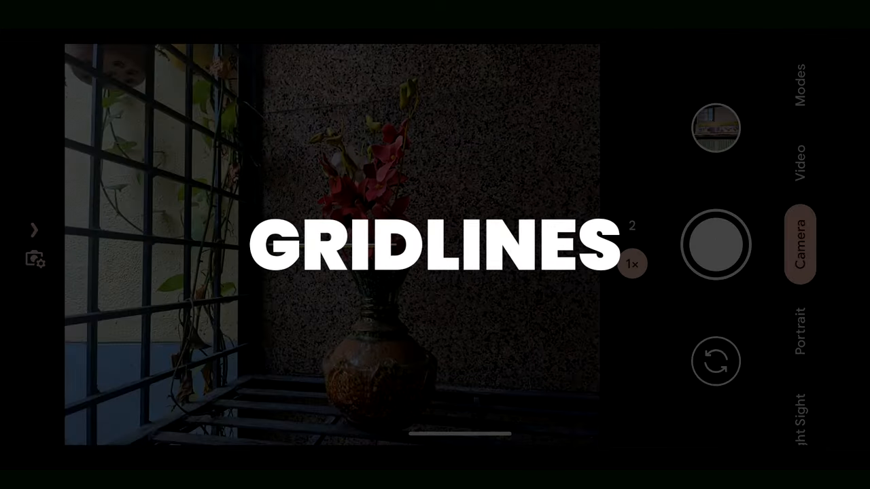
pyautogui.click(34, 229)
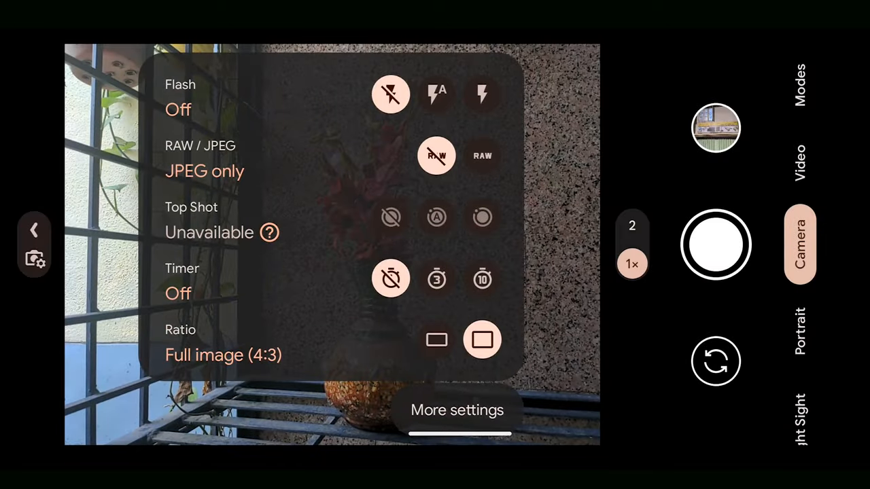
# Set the camera grid type to 3 x 3.
pyautogui.click(457, 409)
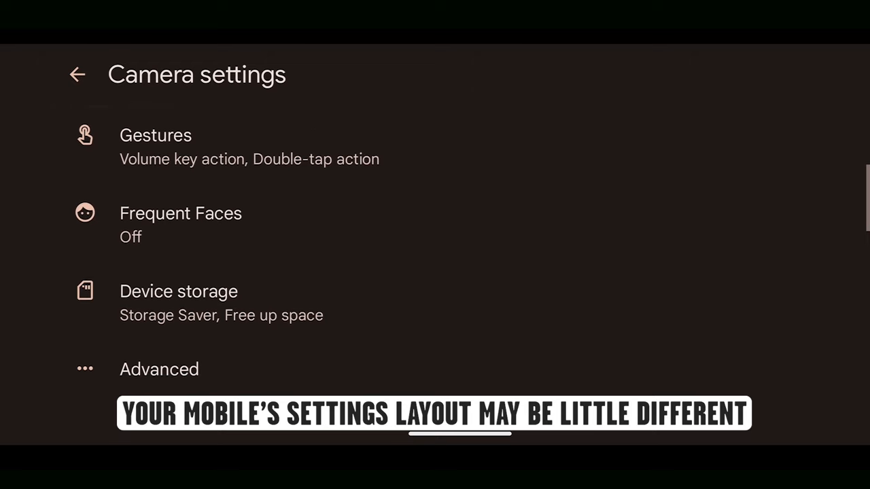
pyautogui.scroll(-3)
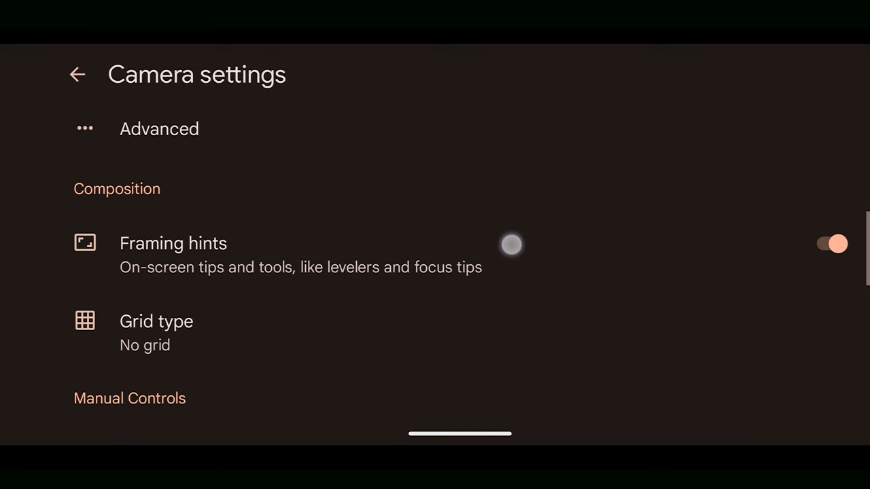
pyautogui.click(156, 321)
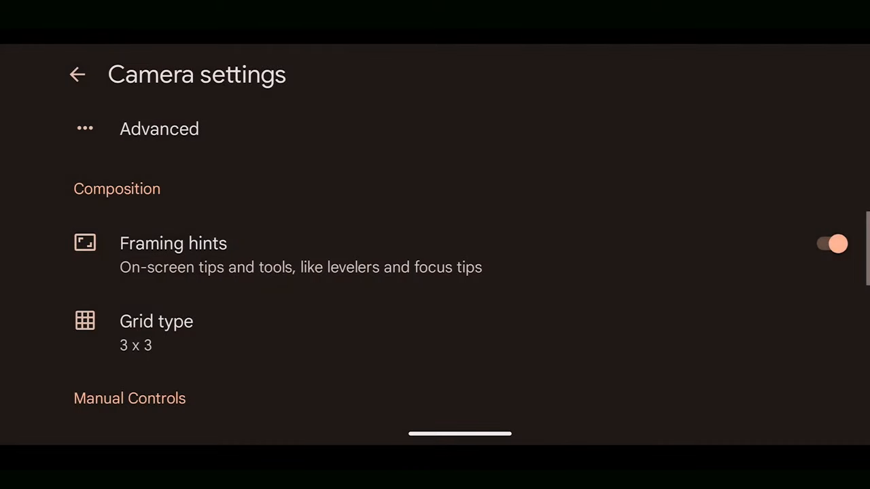
pyautogui.click(78, 74)
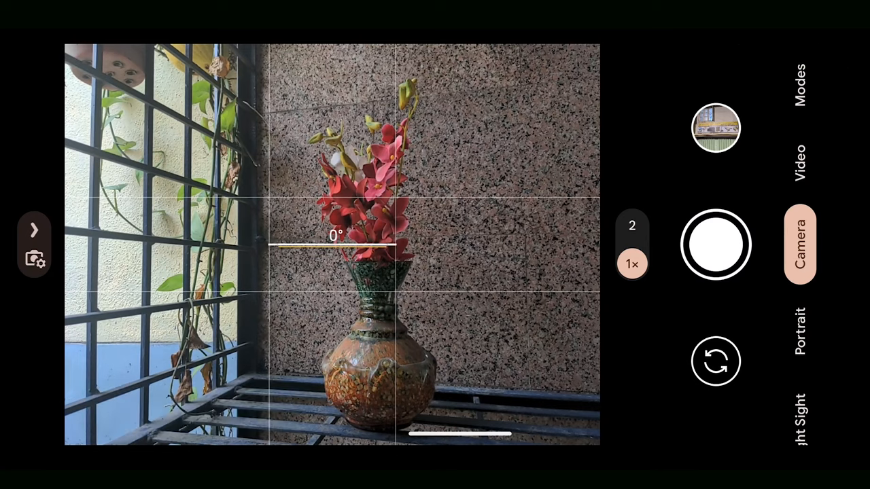
# Toggle on the Exposure manual control in camera settings.
pyautogui.click(34, 258)
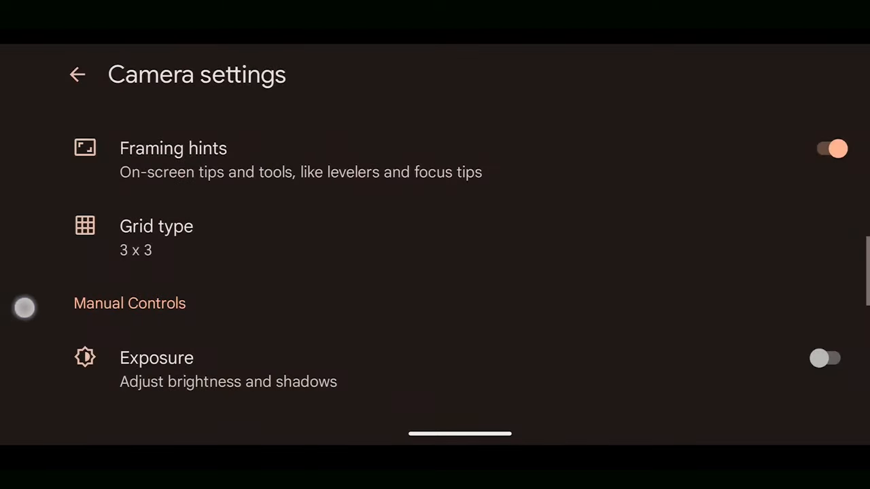
pyautogui.click(77, 74)
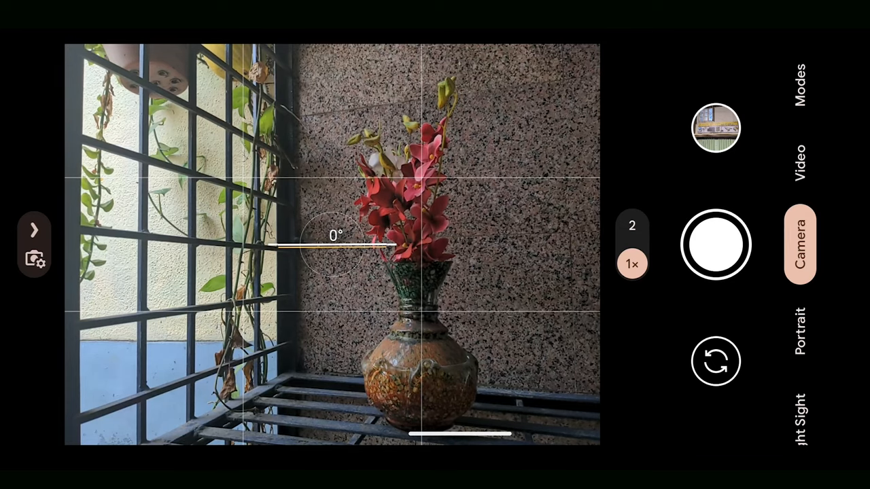
pyautogui.click(34, 258)
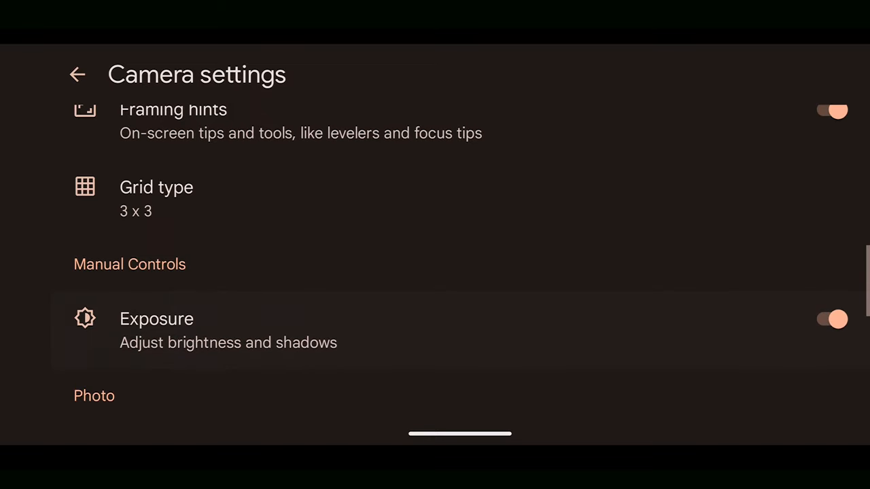
# Drag the exposure and shadows sliders to brighten the vase scene.
pyautogui.click(78, 74)
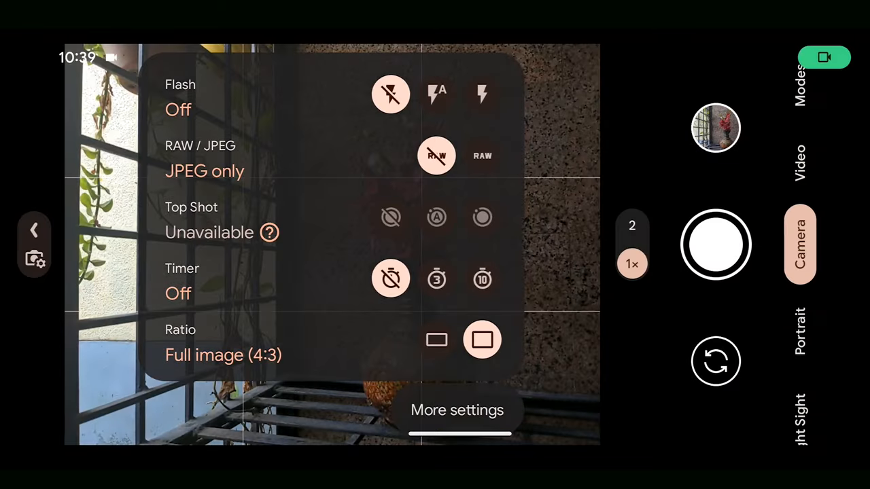
pyautogui.click(34, 229)
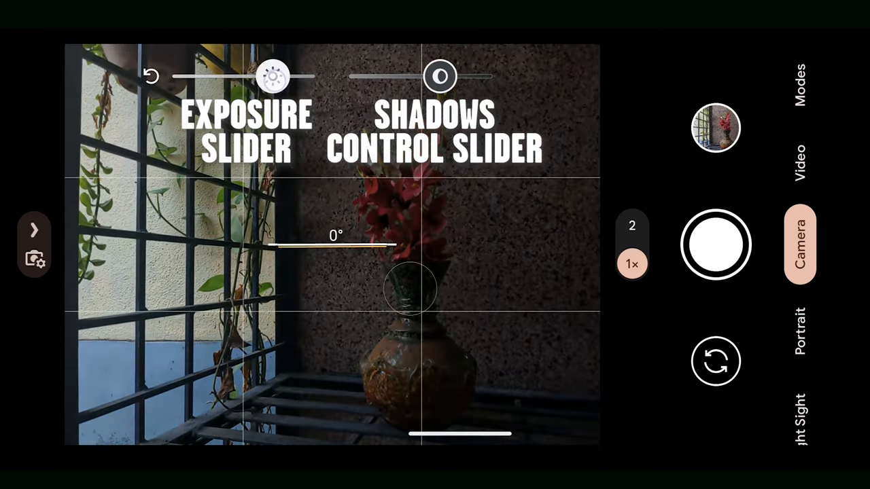
pyautogui.moveTo(272, 77); pyautogui.dragTo(250, 76)
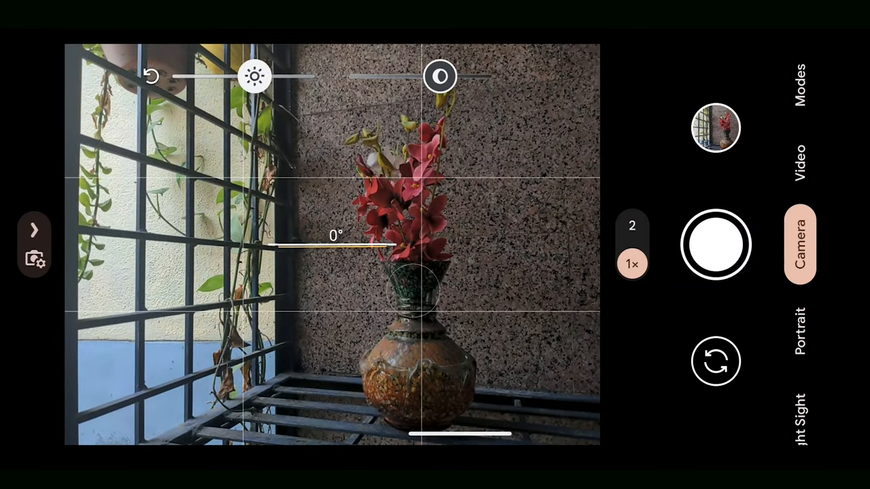
pyautogui.moveTo(438, 76); pyautogui.dragTo(420, 76)
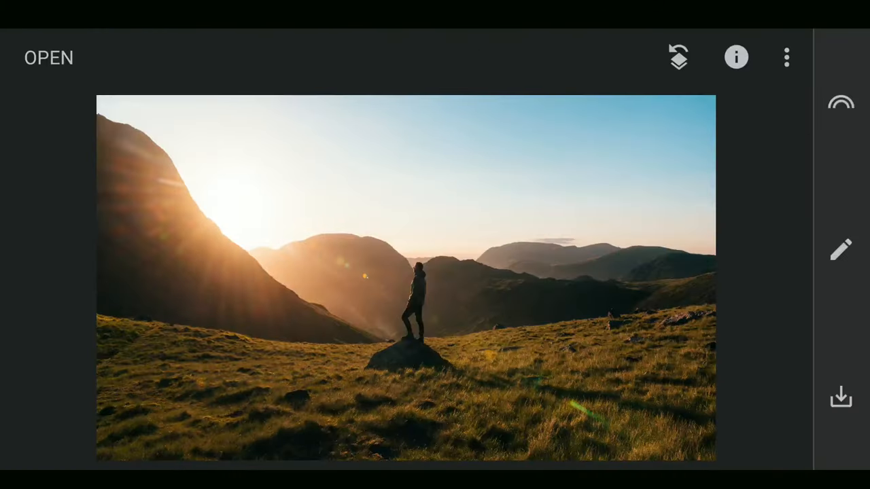
# Crop the sunset mountain photo in Snapseed using the Original aspect ratio.
pyautogui.click(841, 248)
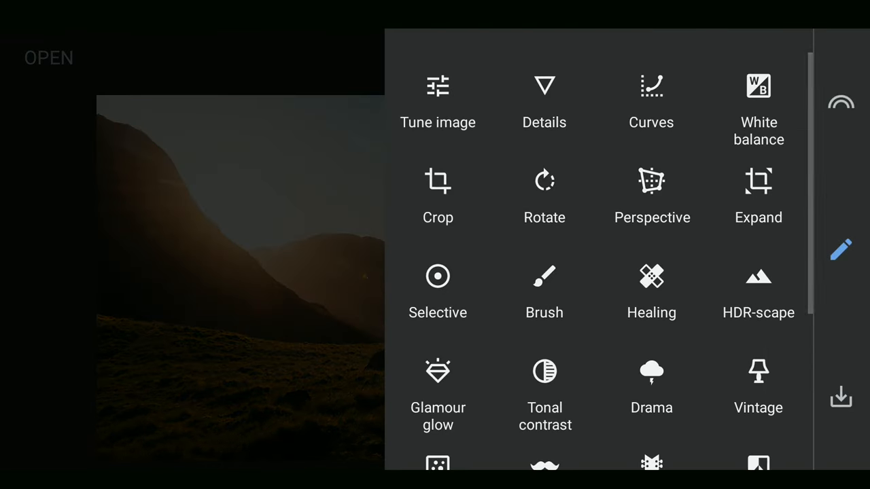
pyautogui.click(437, 180)
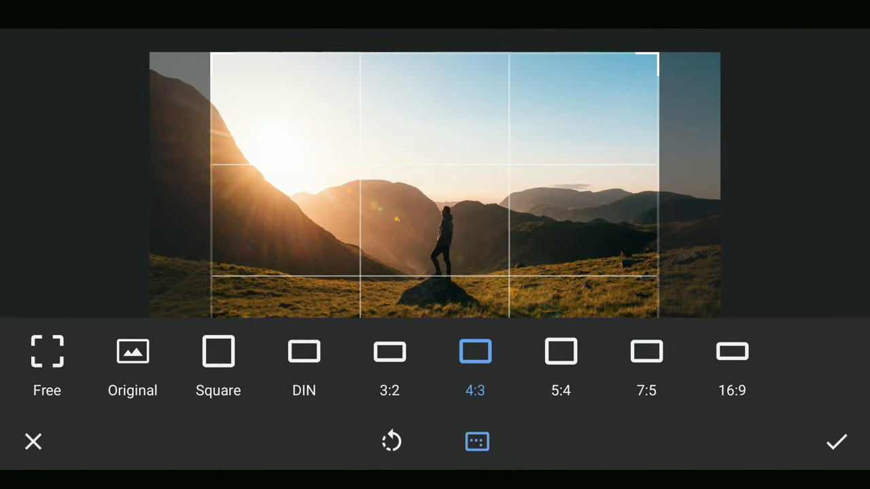
pyautogui.click(132, 360)
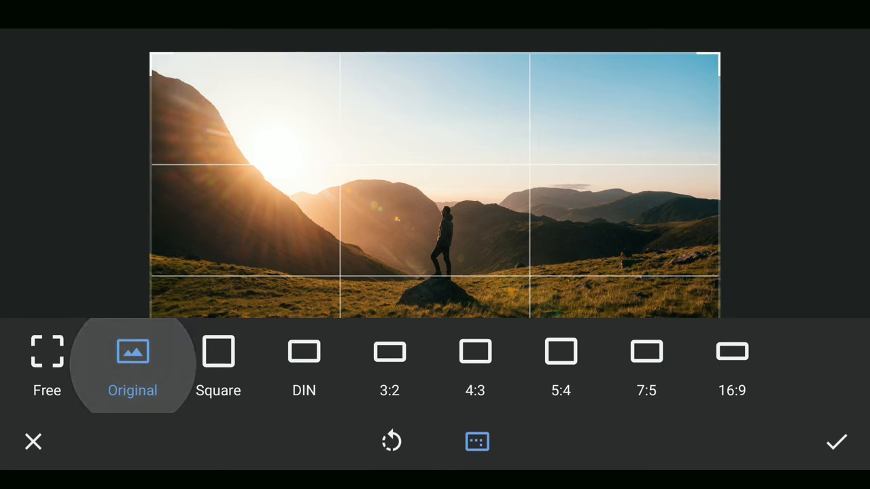
pyautogui.click(46, 351)
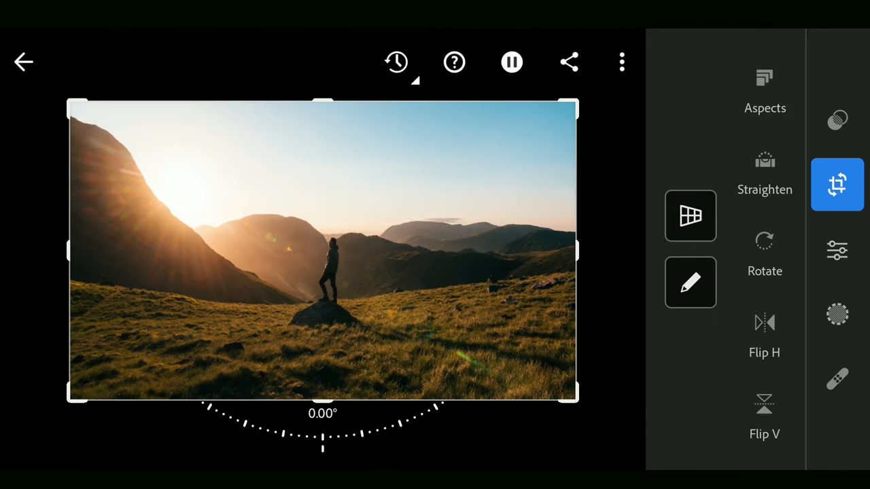
# Browse Lightroom's crop aspect presets and adjust the mountain photo's crop frame.
pyautogui.click(765, 88)
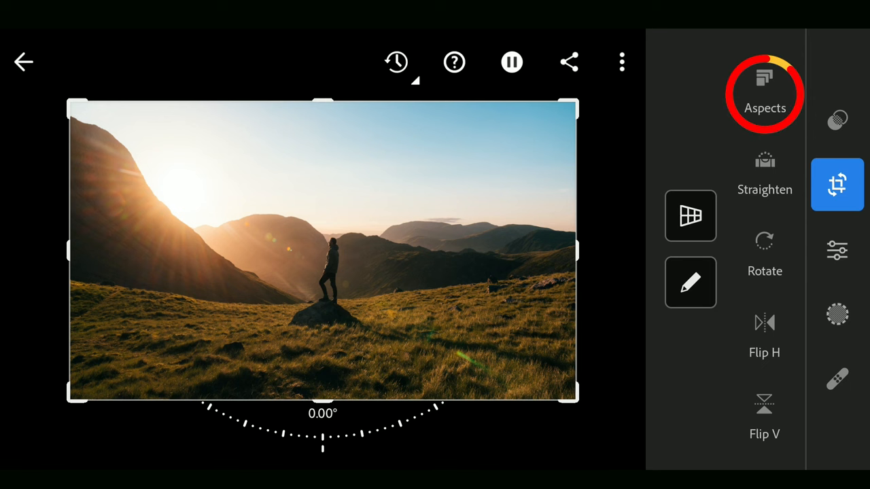
pyautogui.click(764, 91)
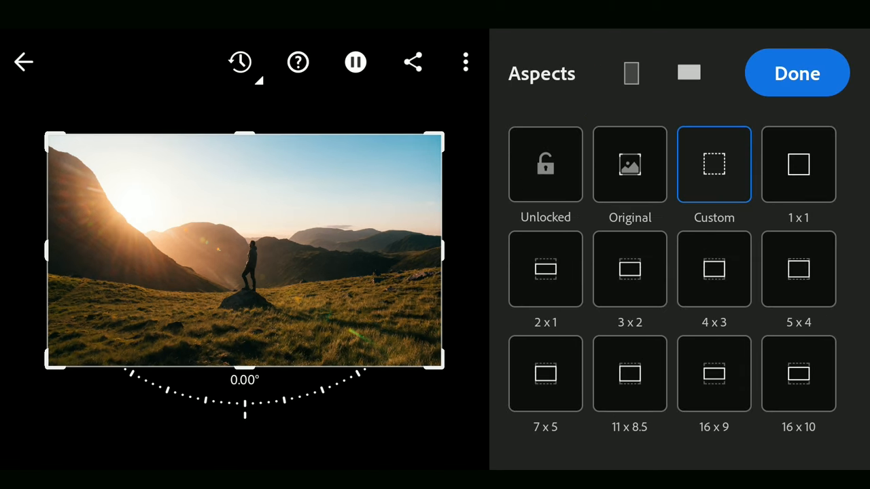
pyautogui.click(797, 73)
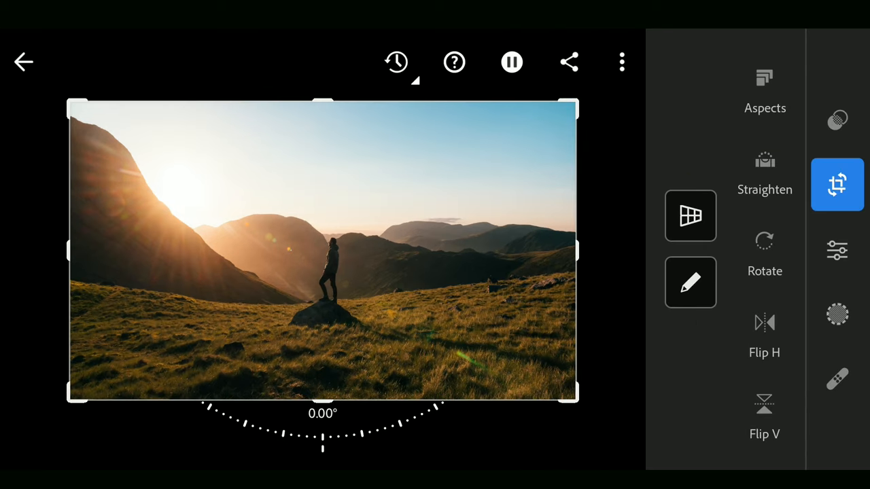
pyautogui.moveTo(574, 398); pyautogui.dragTo(568, 373)
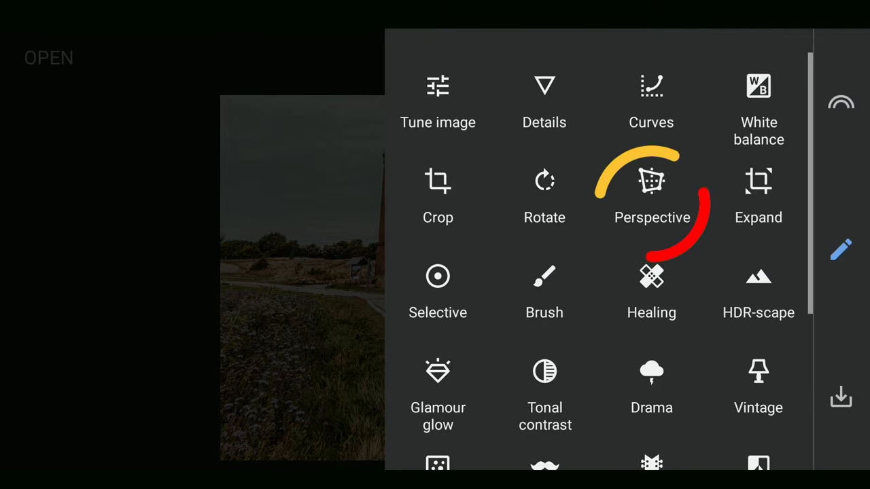
# Straighten the brick tower with Tilt perspective and auto-fill, then apply it.
pyautogui.click(651, 184)
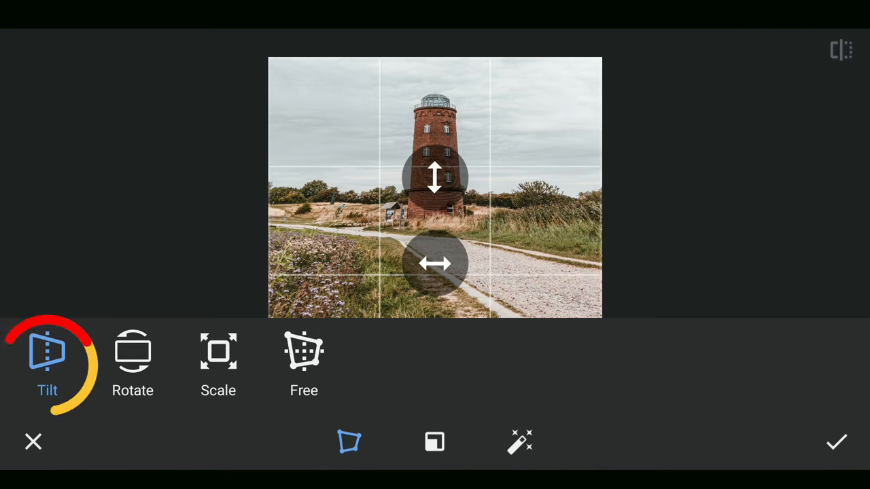
pyautogui.click(349, 442)
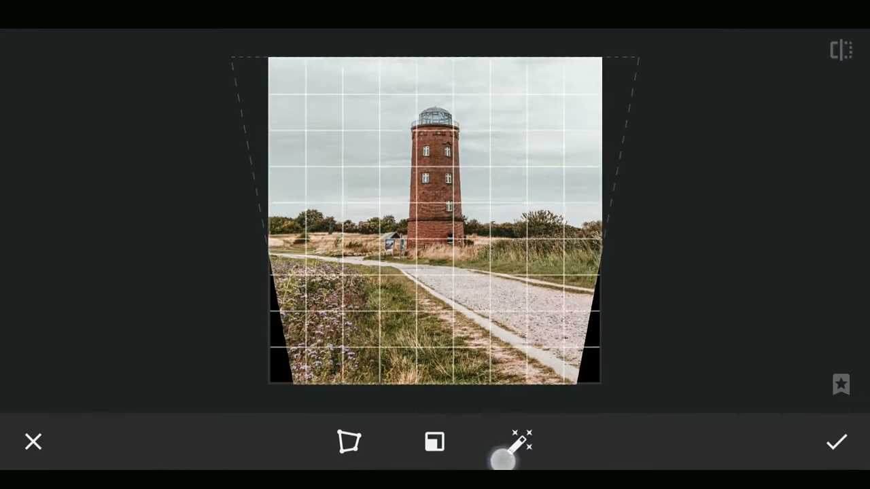
pyautogui.click(519, 441)
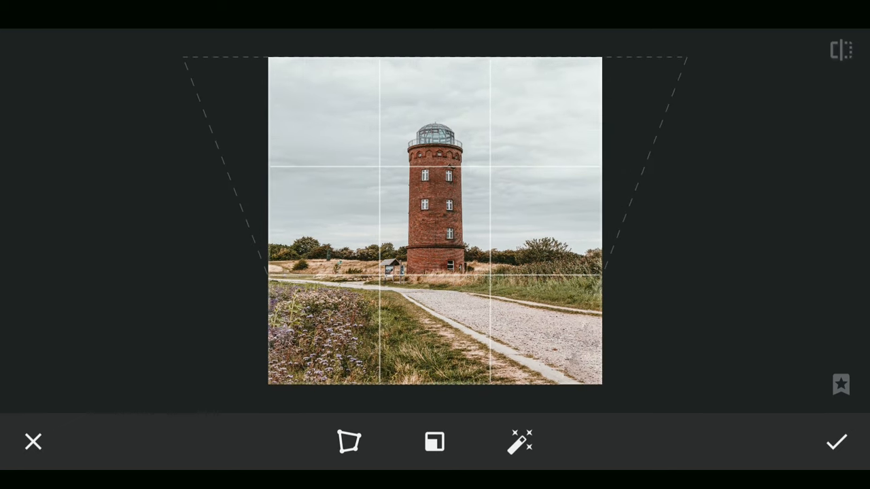
pyautogui.click(836, 442)
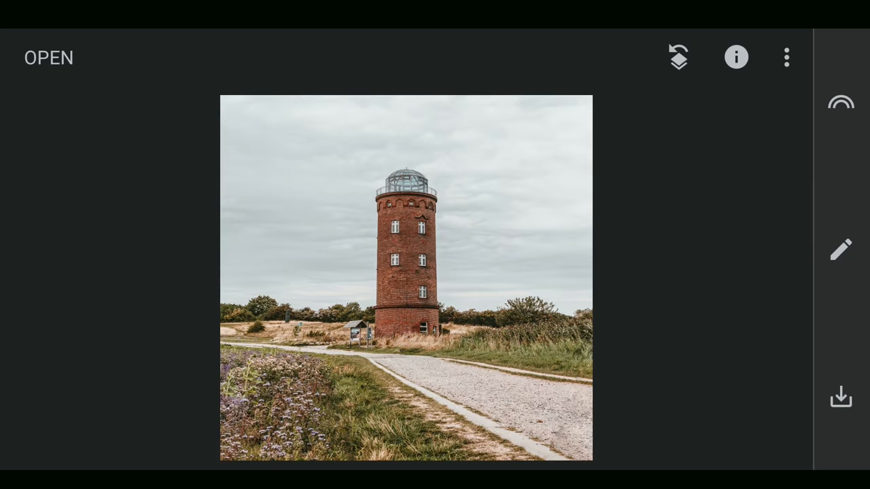
pyautogui.click(841, 248)
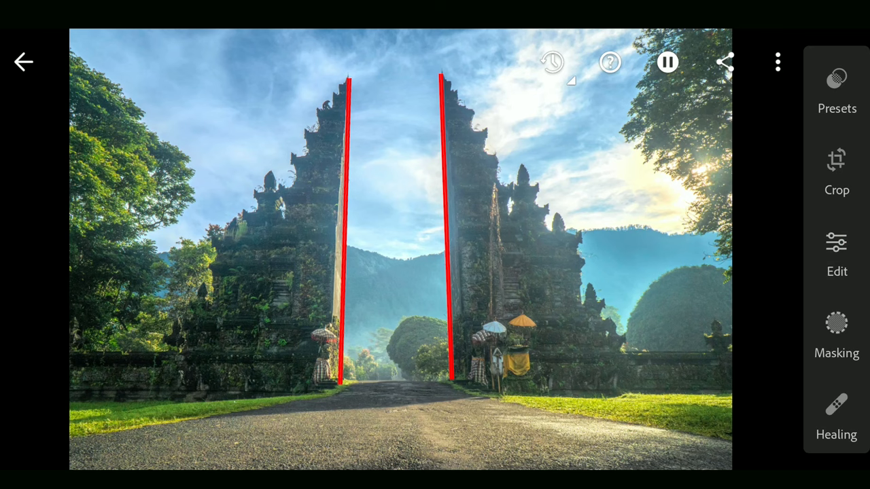
# Place Guided perspective lines along the stone gate's pillars and ground, then finish cropping.
pyautogui.click(836, 170)
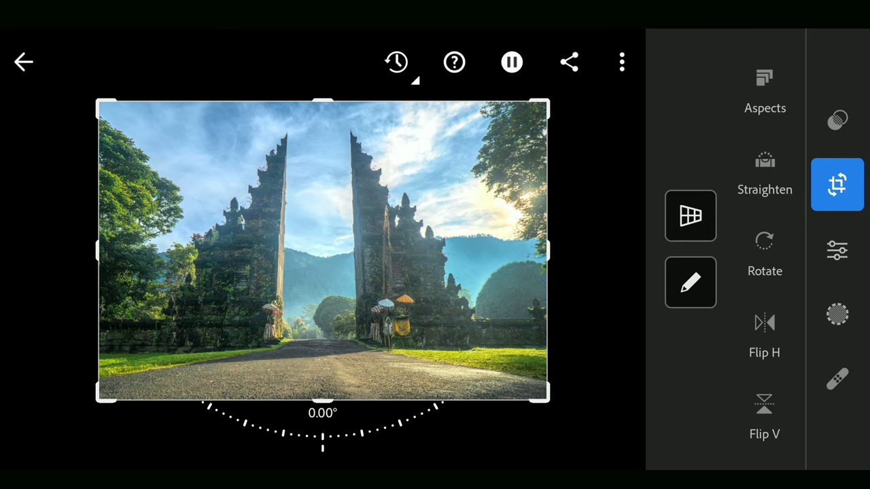
pyautogui.click(837, 185)
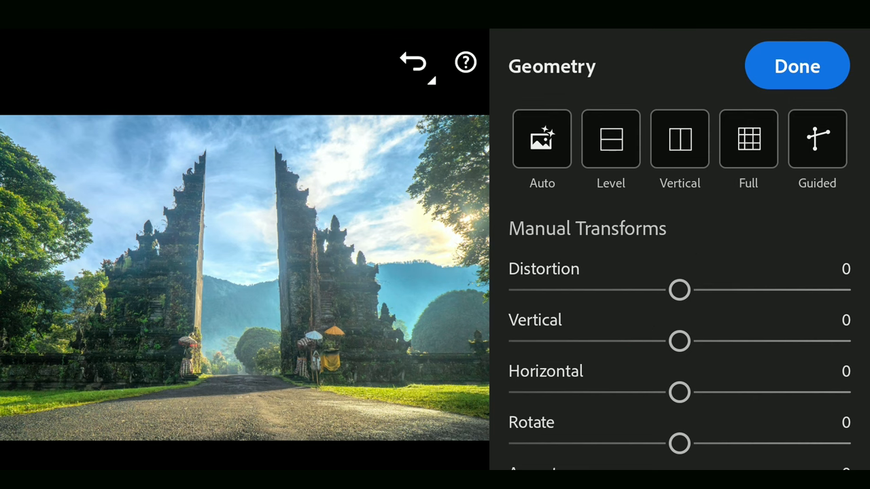
pyautogui.click(817, 139)
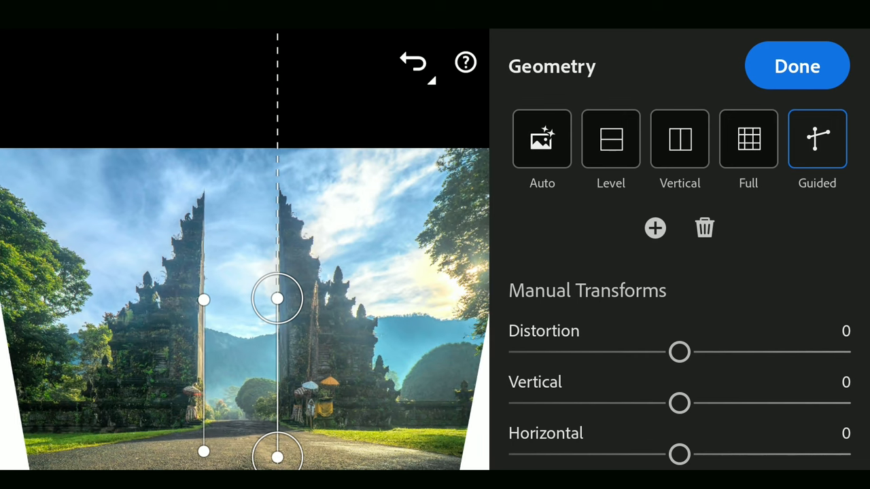
pyautogui.click(370, 427)
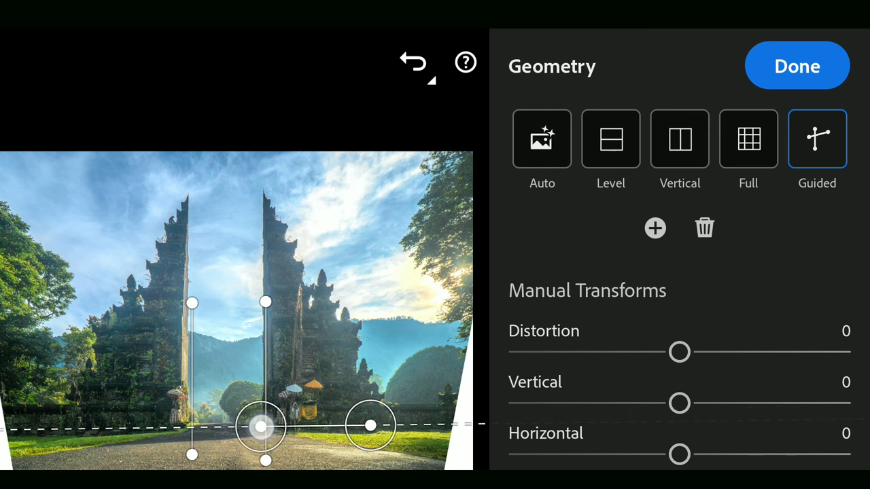
pyautogui.moveTo(370, 426); pyautogui.dragTo(362, 430)
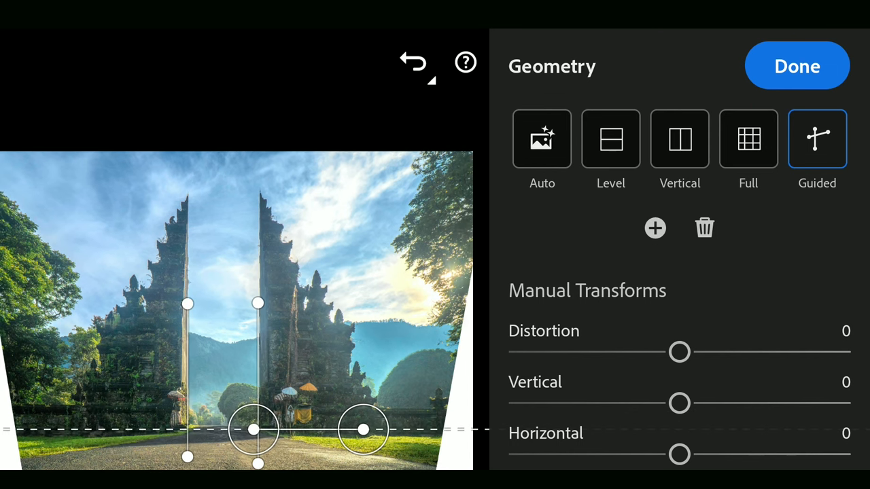
pyautogui.moveTo(364, 429); pyautogui.dragTo(406, 427)
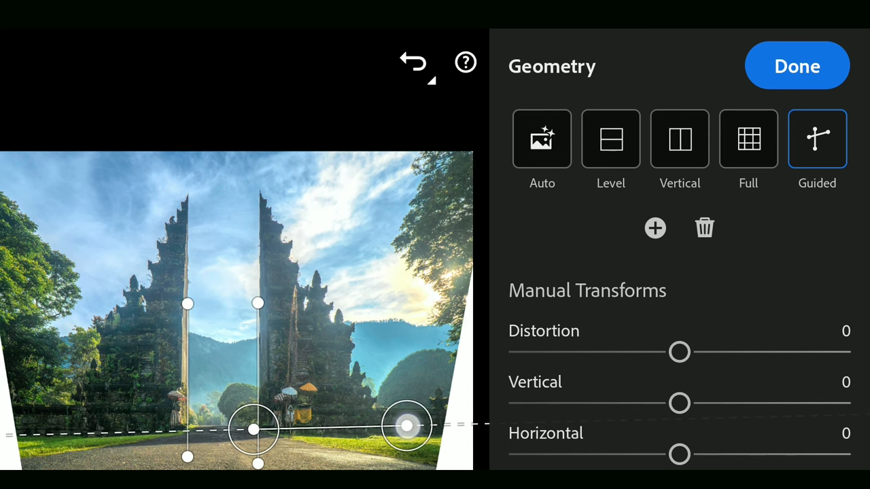
pyautogui.moveTo(405, 426); pyautogui.dragTo(414, 432)
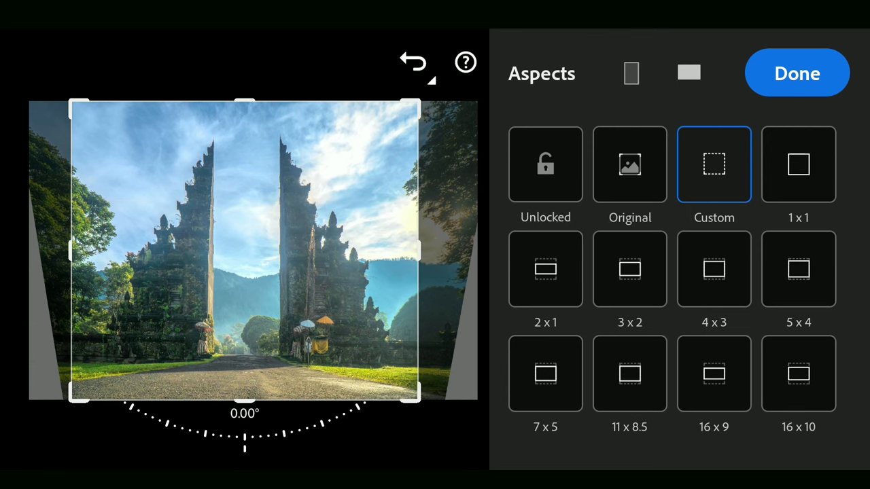
pyautogui.click(796, 72)
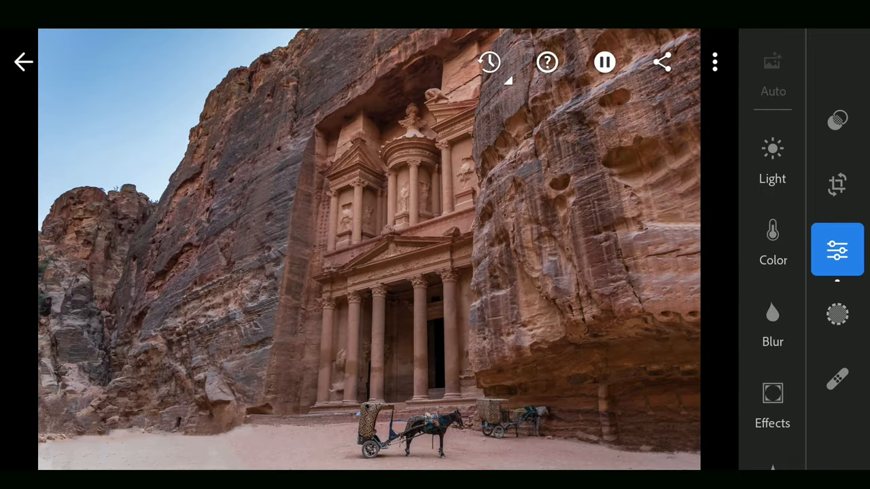
# Draw a Guided perspective line along the Petra facade's left cliff edge.
pyautogui.click(838, 184)
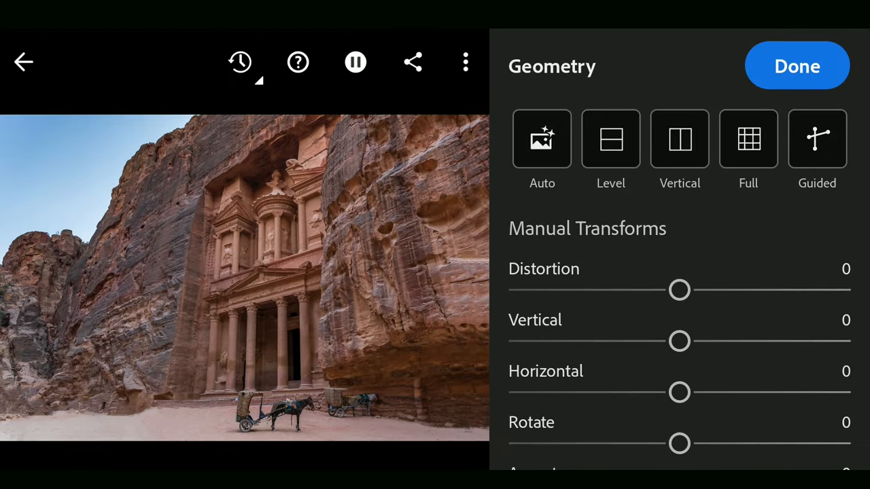
pyautogui.click(816, 138)
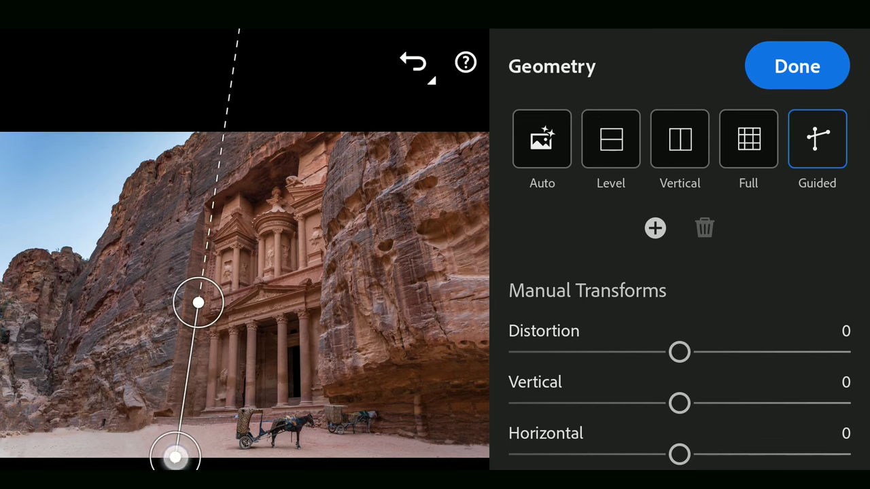
pyautogui.moveTo(197, 302); pyautogui.dragTo(206, 302)
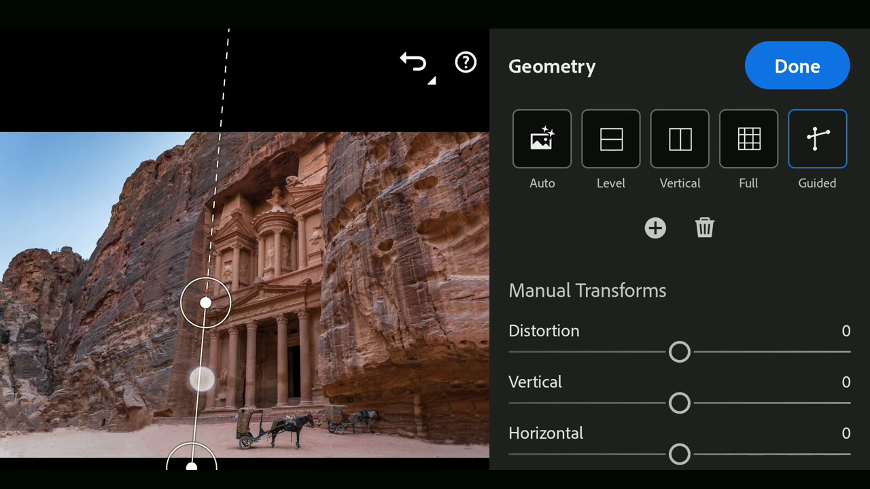
pyautogui.moveTo(206, 302); pyautogui.dragTo(207, 248)
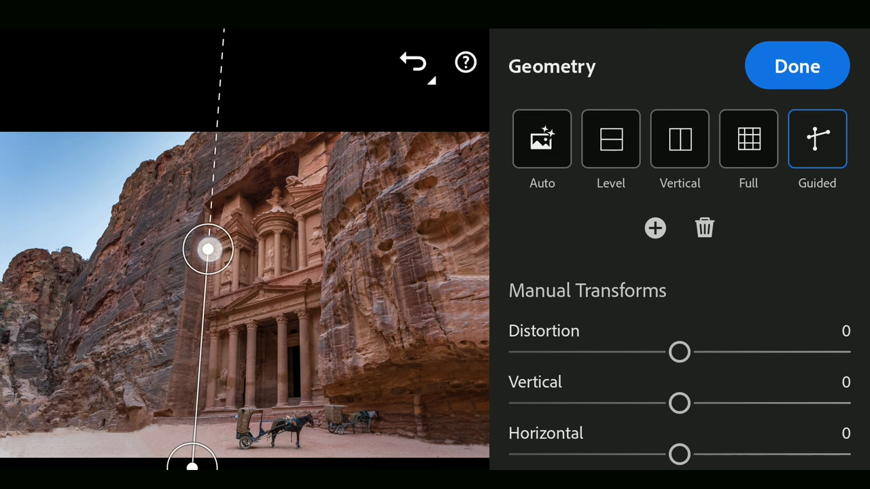
pyautogui.moveTo(207, 250); pyautogui.dragTo(321, 285)
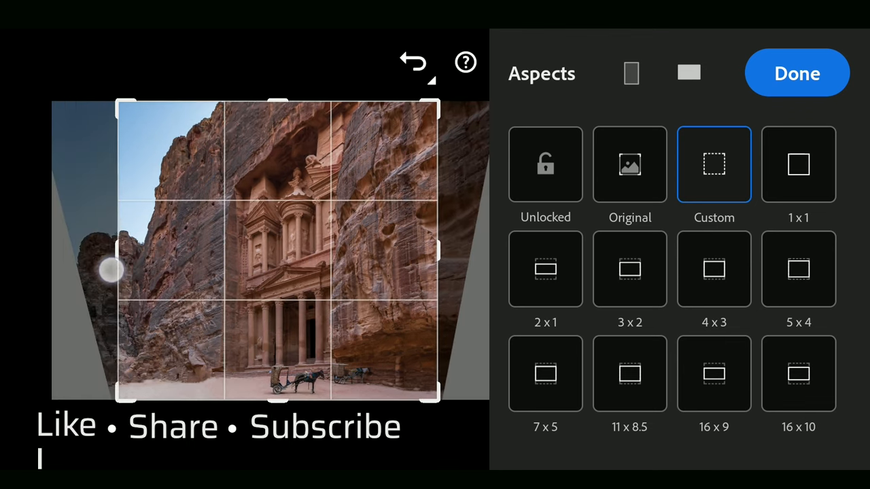
# Confirm the crop proportions and apply the crop to the Petra temple photo.
pyautogui.click(797, 73)
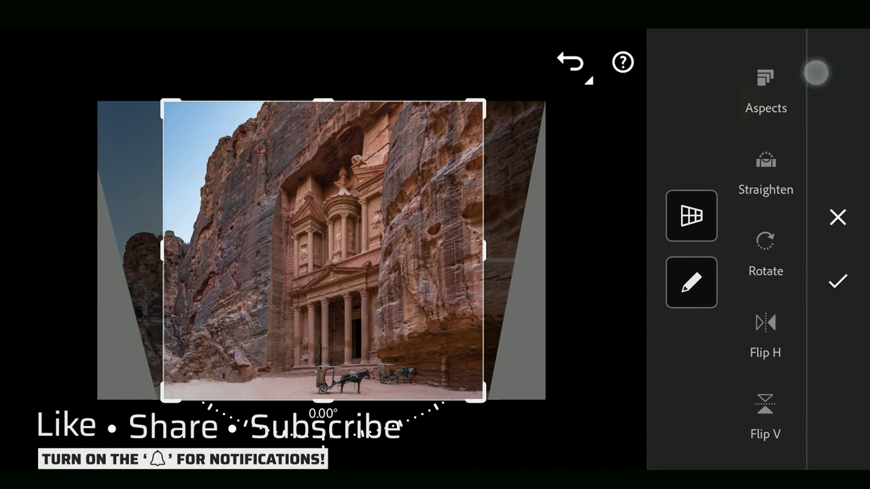
pyautogui.click(838, 281)
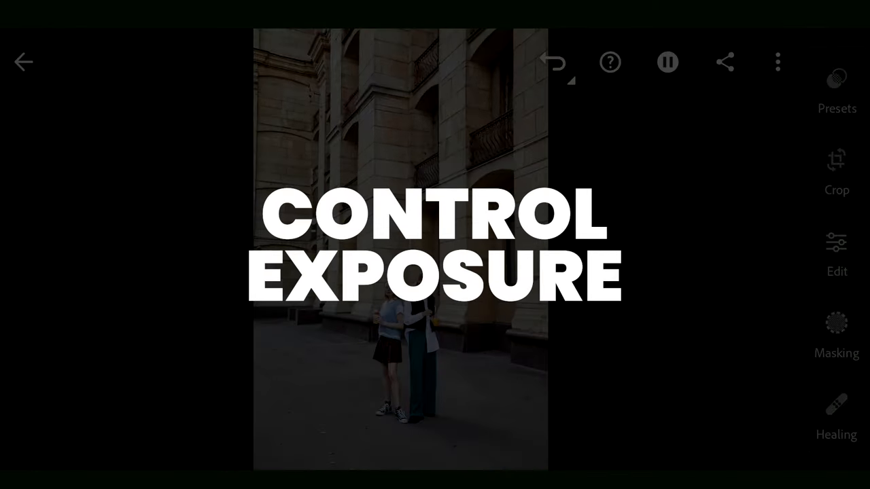
# Raise Whites to +15 in the Light panel for the street portrait.
pyautogui.click(837, 250)
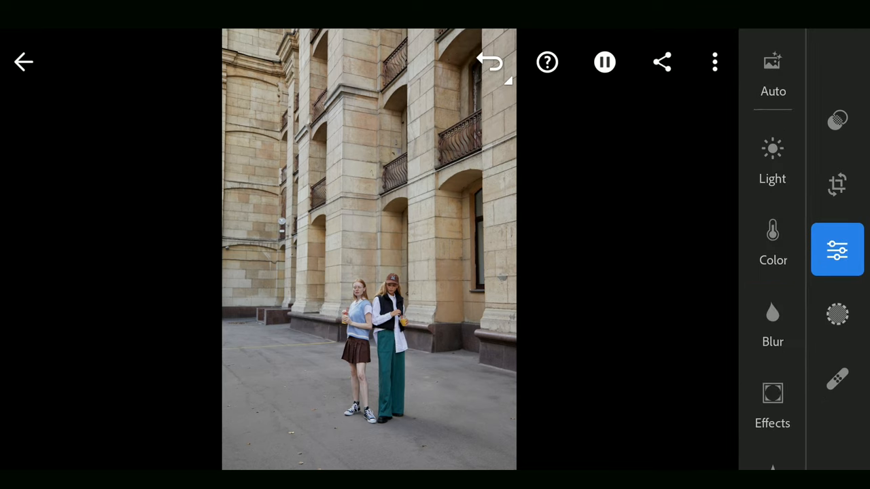
pyautogui.click(772, 159)
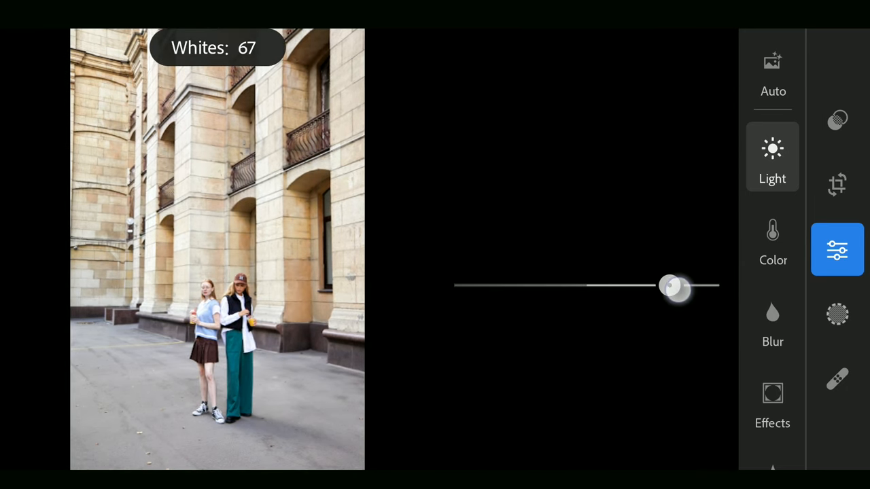
pyautogui.moveTo(676, 285); pyautogui.dragTo(605, 285)
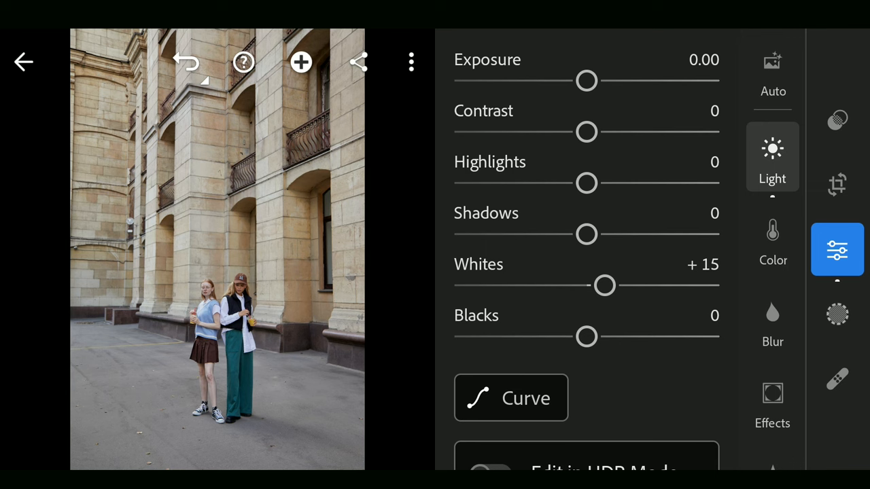
# Push the building photo's Whites up with clipping preview, then back off to 47 so nothing clips.
pyautogui.moveTo(604, 286); pyautogui.dragTo(705, 278)
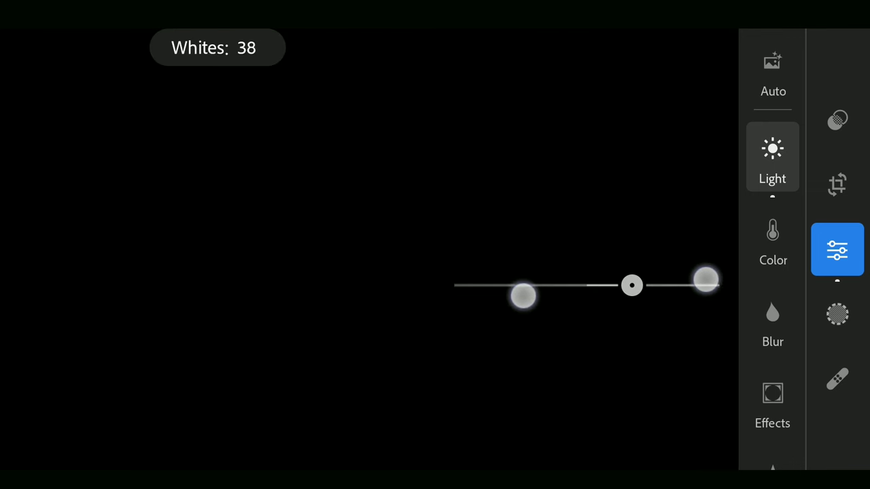
pyautogui.moveTo(705, 277); pyautogui.dragTo(739, 287)
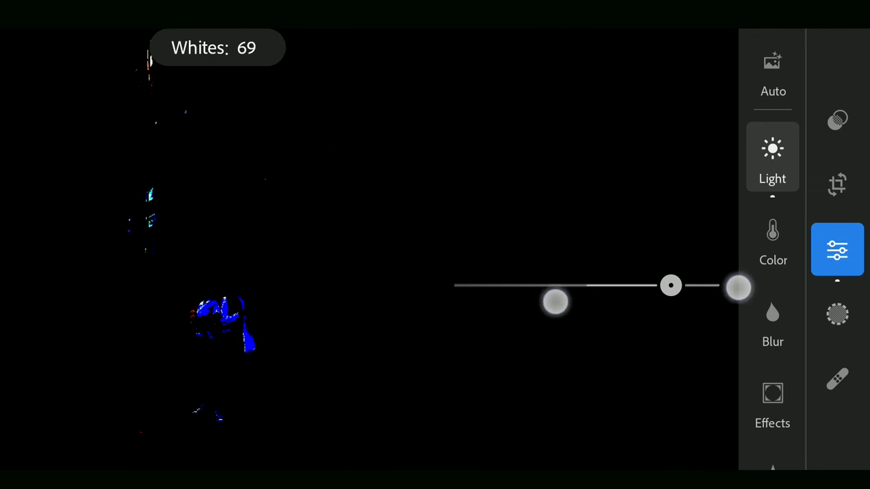
pyautogui.moveTo(738, 288); pyautogui.dragTo(707, 291)
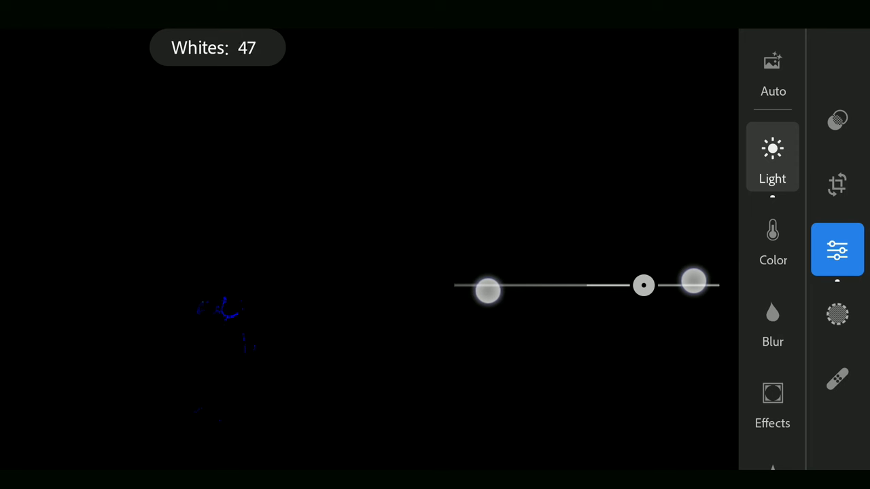
pyautogui.moveTo(488, 290); pyautogui.dragTo(481, 291)
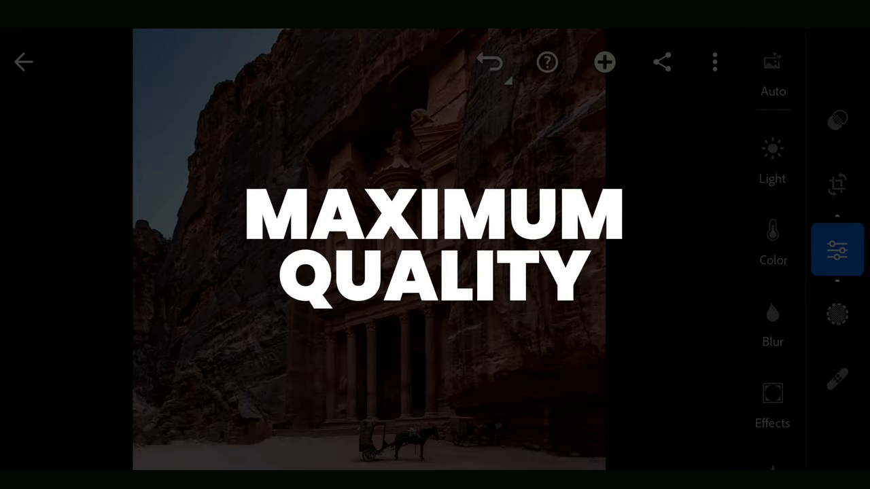
# Set the Petra photo's export to JPG, Largest Available dimensions and 100% quality.
pyautogui.click(661, 62)
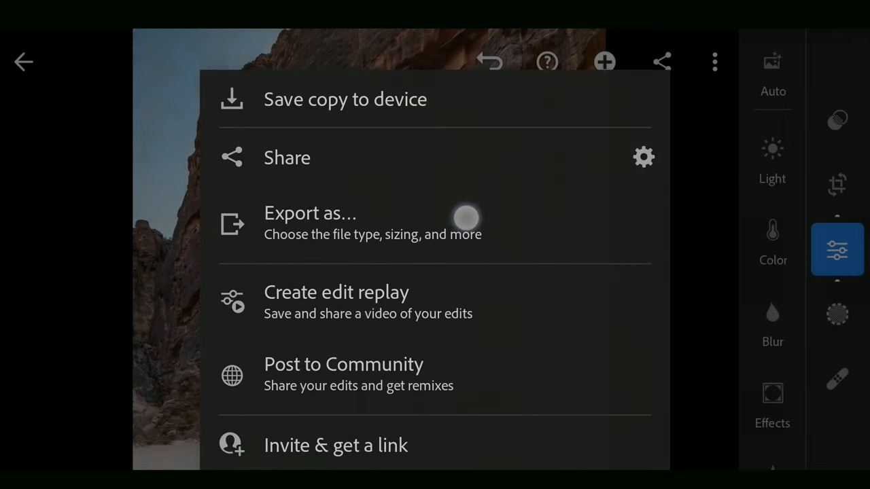
pyautogui.click(310, 213)
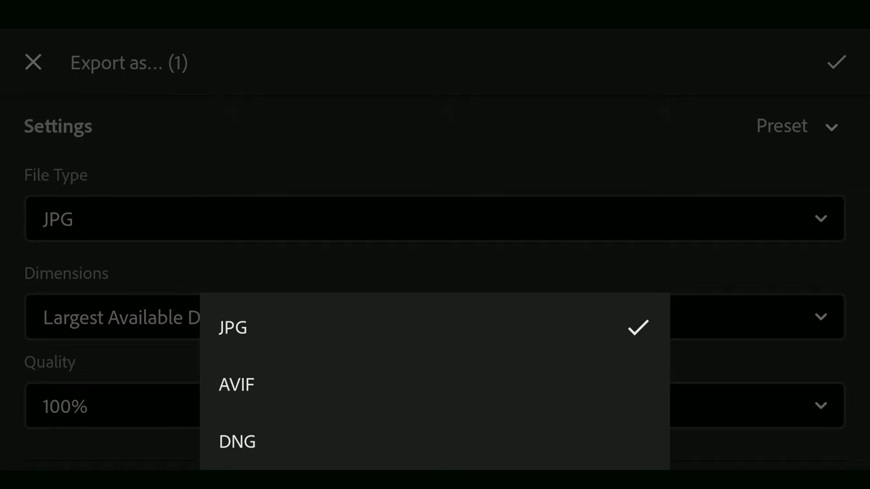
pyautogui.click(232, 327)
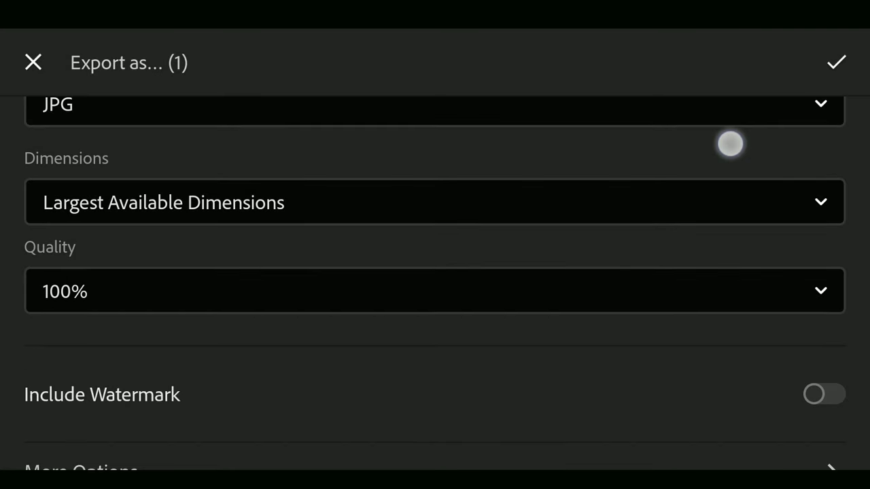
pyautogui.click(435, 201)
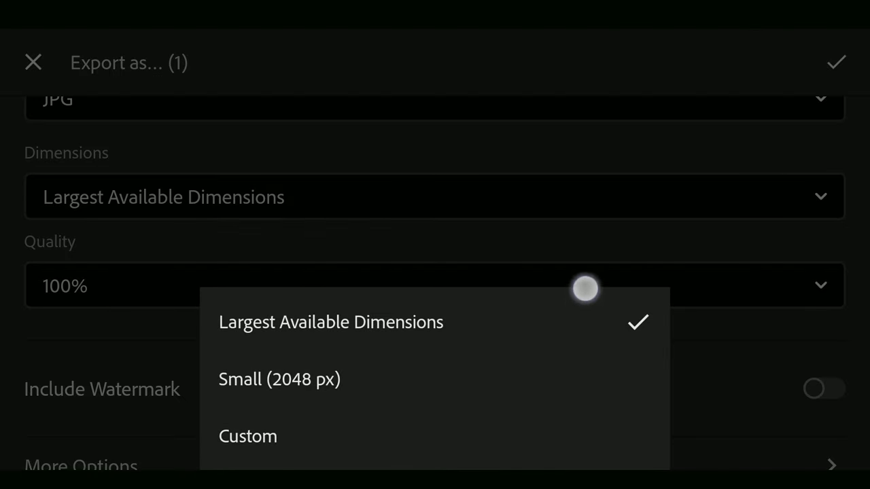
pyautogui.click(435, 285)
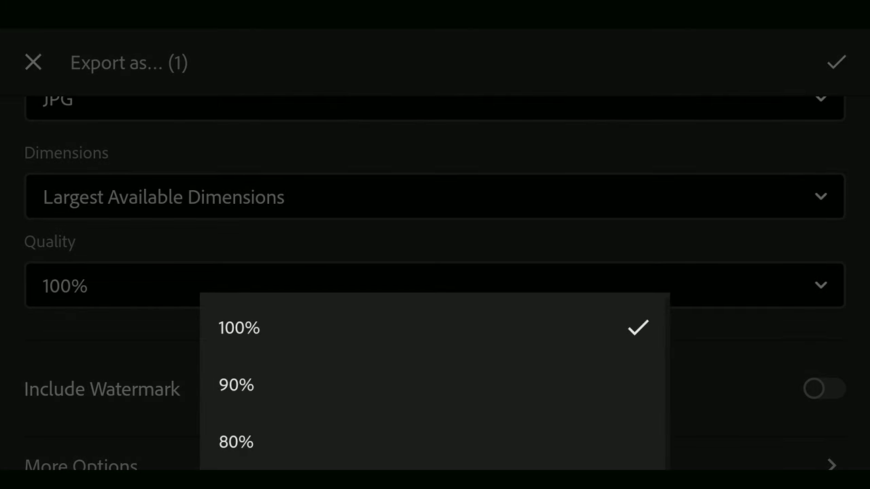
pyautogui.click(239, 328)
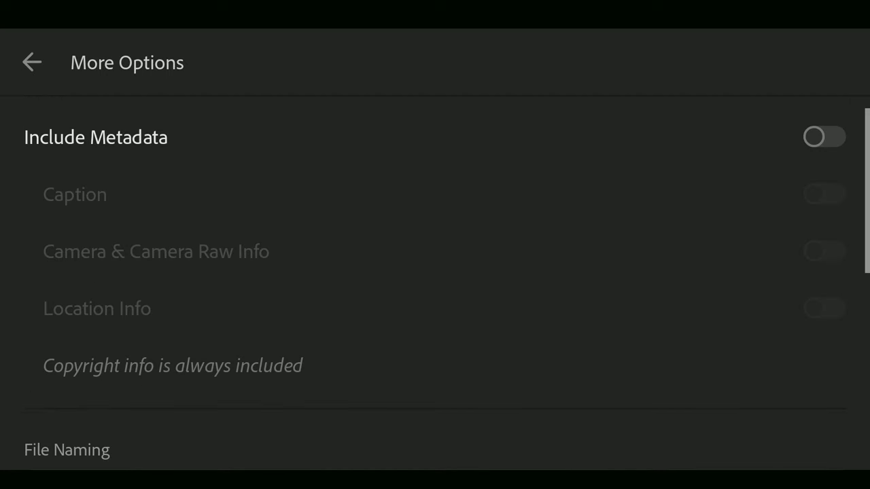
pyautogui.click(32, 62)
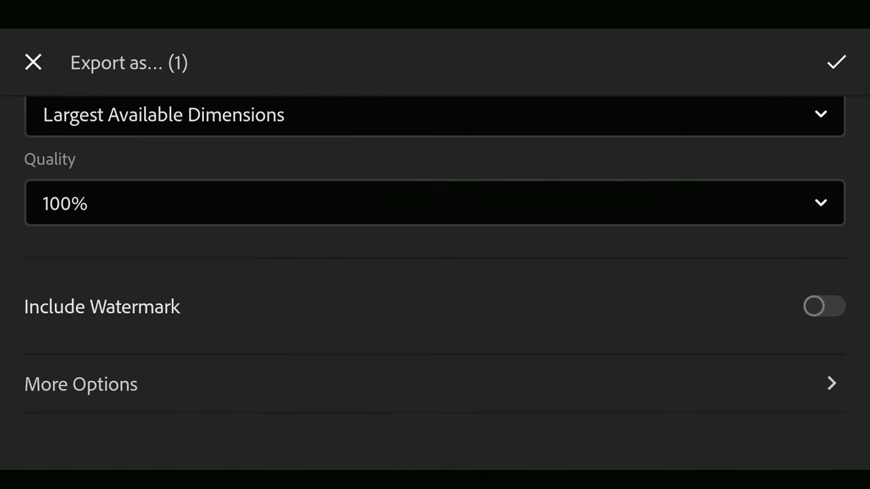
pyautogui.click(836, 62)
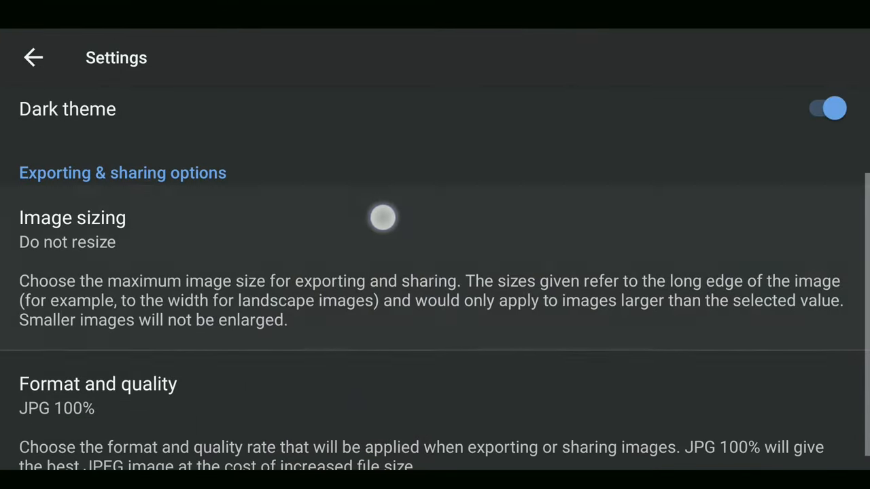
# Set Snapseed's image sizing to Do not resize and keep JPG 100% as the export format.
pyautogui.click(382, 218)
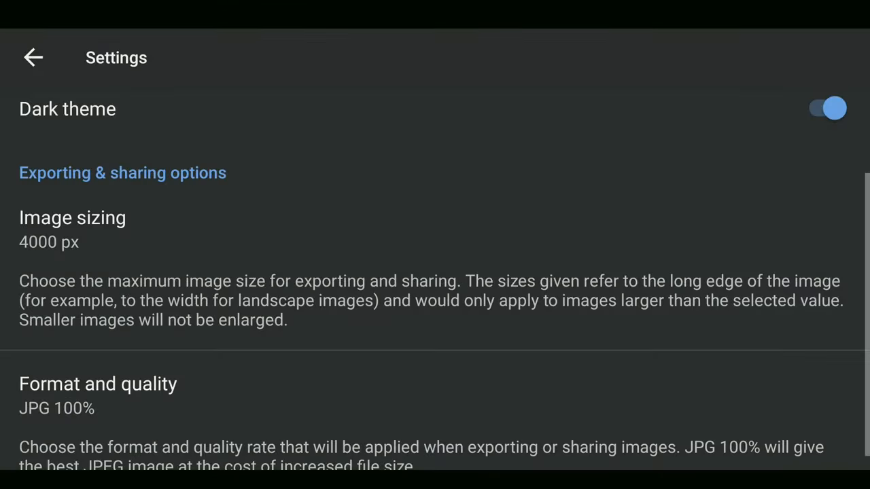
pyautogui.click(72, 217)
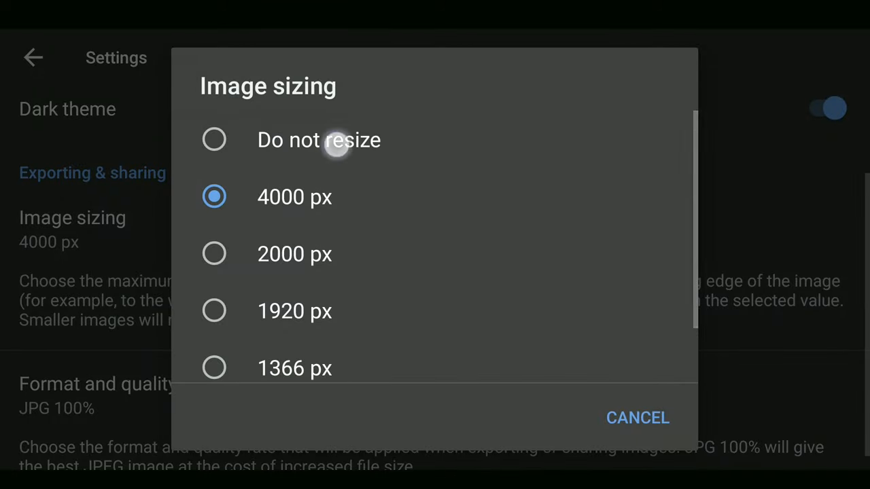
pyautogui.click(319, 139)
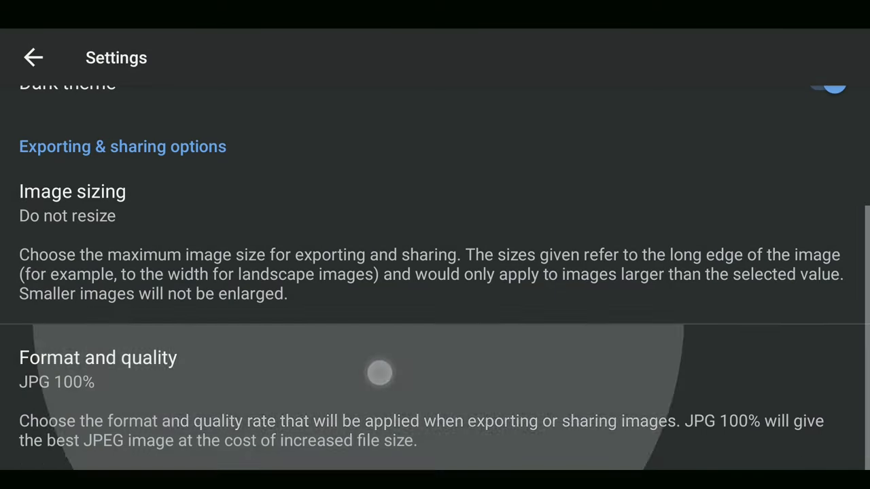
pyautogui.click(98, 358)
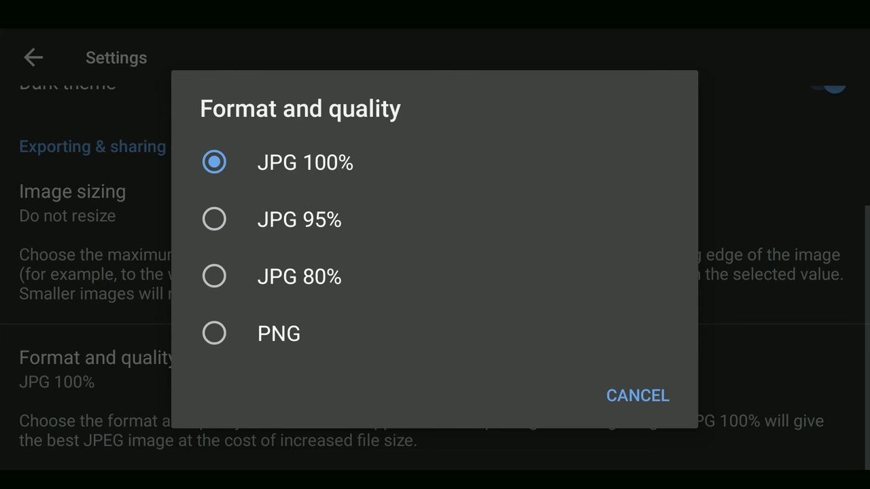
pyautogui.click(636, 395)
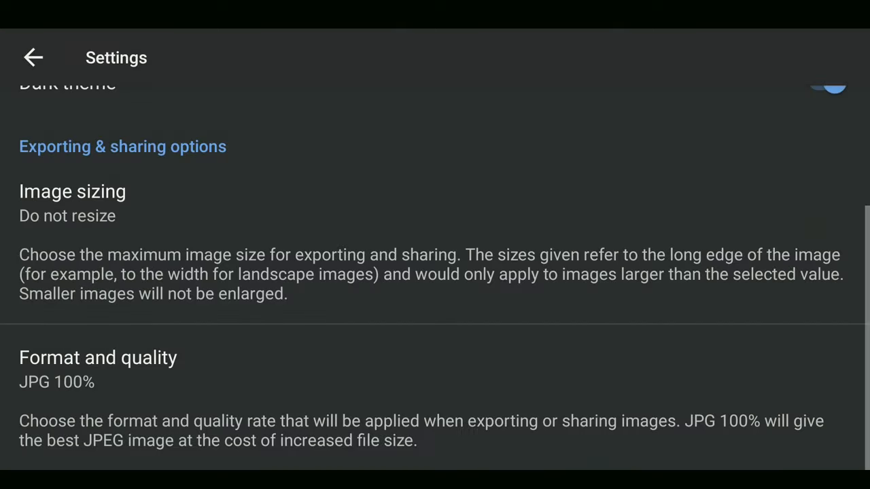